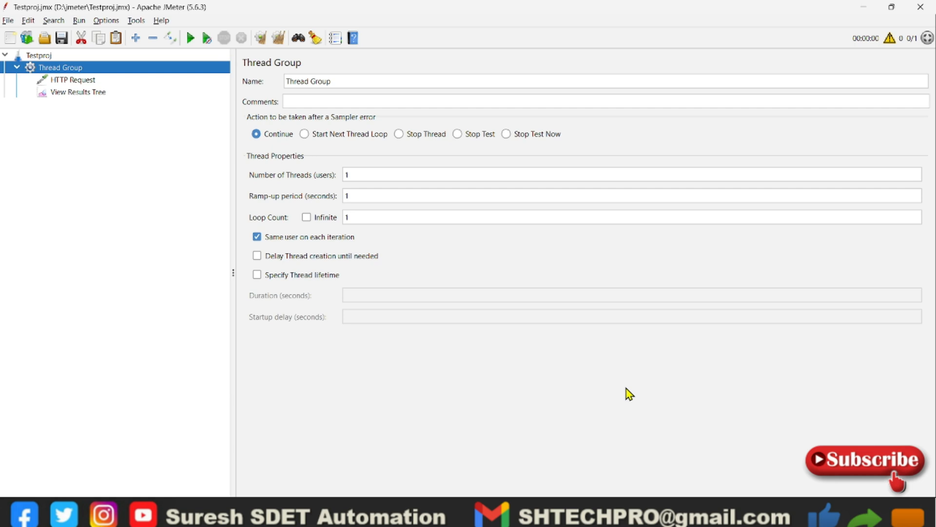
- Launch Command Prompt and change directory to C:\apache-jmeter-5.6.3\bin
{"action": "key", "text": "Win+r"}
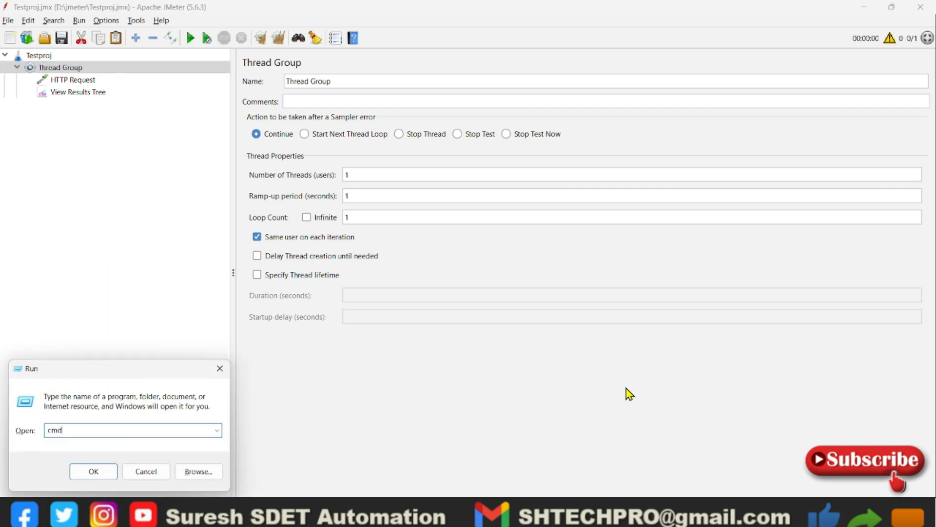
{"action": "left_click", "coordinate": [92, 472]}
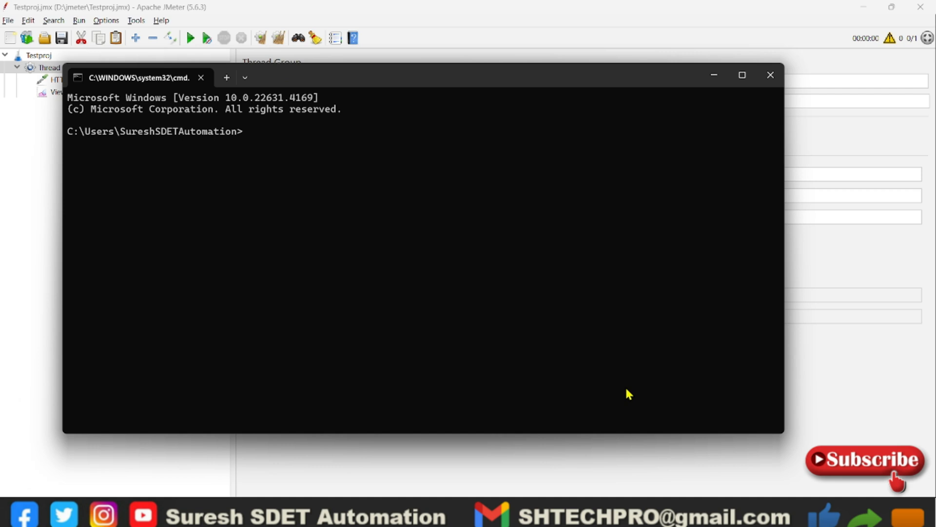
{"action": "type", "text": "cd"}
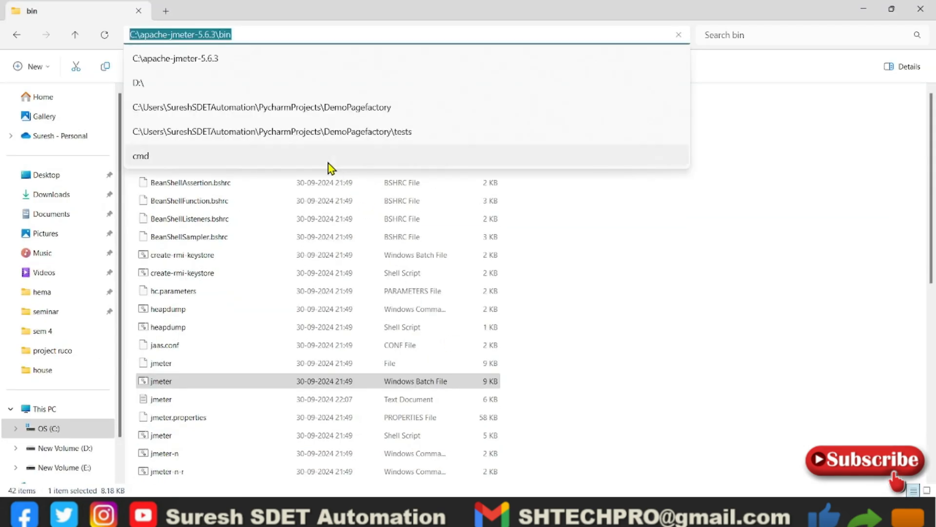
{"action": "mouse_move", "coordinate": [442, 35]}
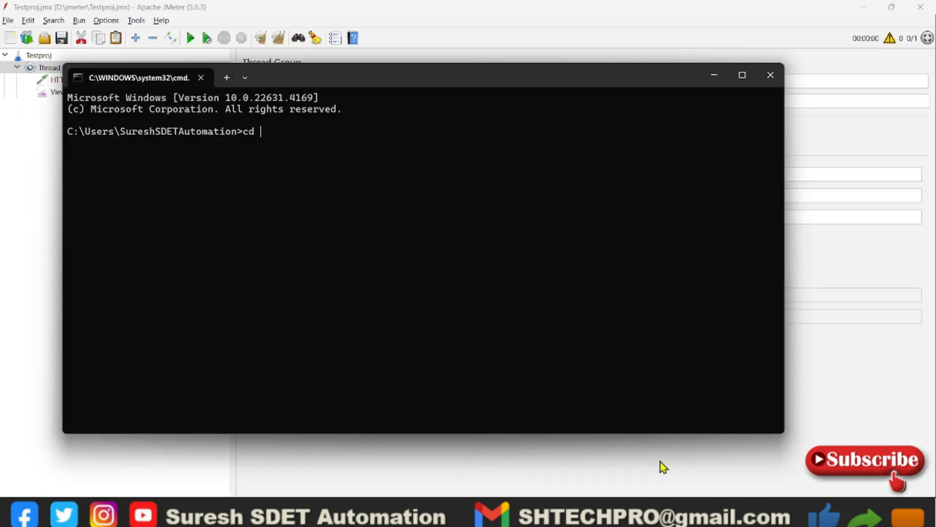
{"action": "type", "text": "C:\\apache-jmeter-5.6.3\\bin"}
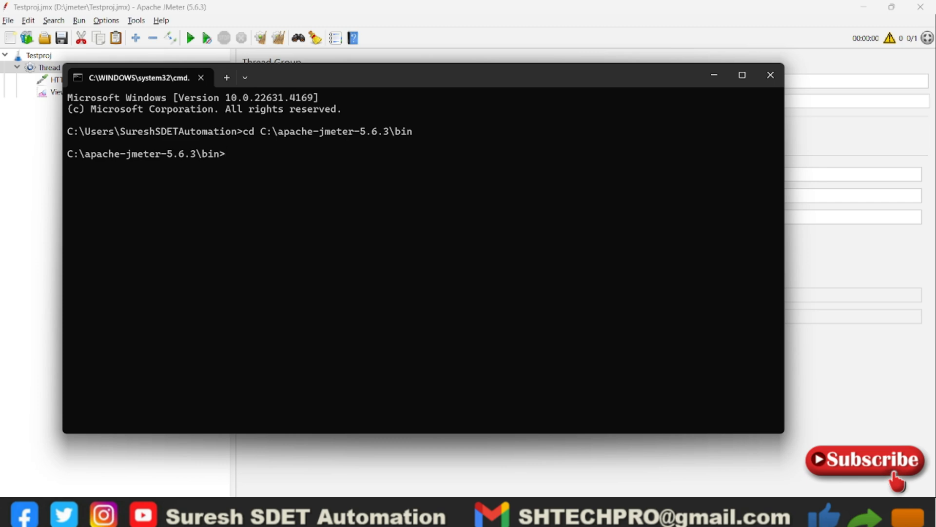
- Start the command 'jmeter -n -t', checking the test plan's folder in File Explorer
{"action": "type", "text": "jmeter -"}
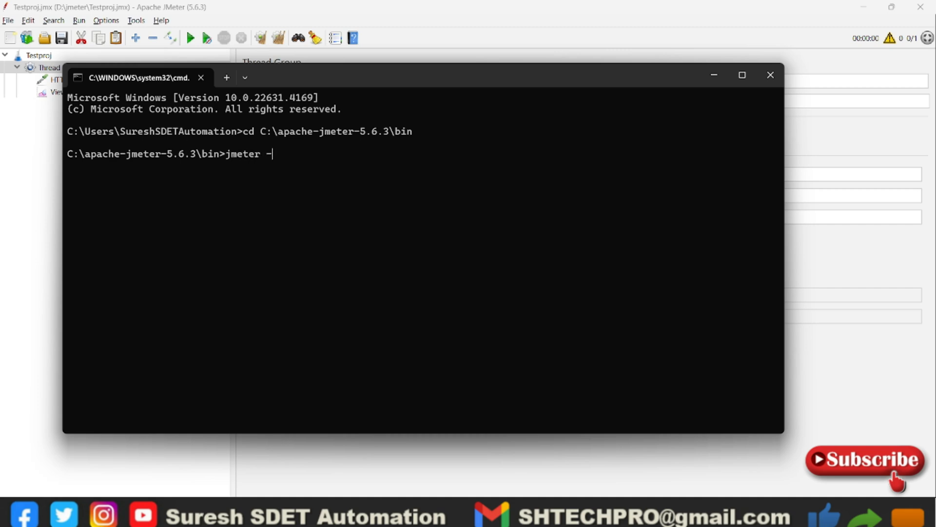
{"action": "type", "text": "n"}
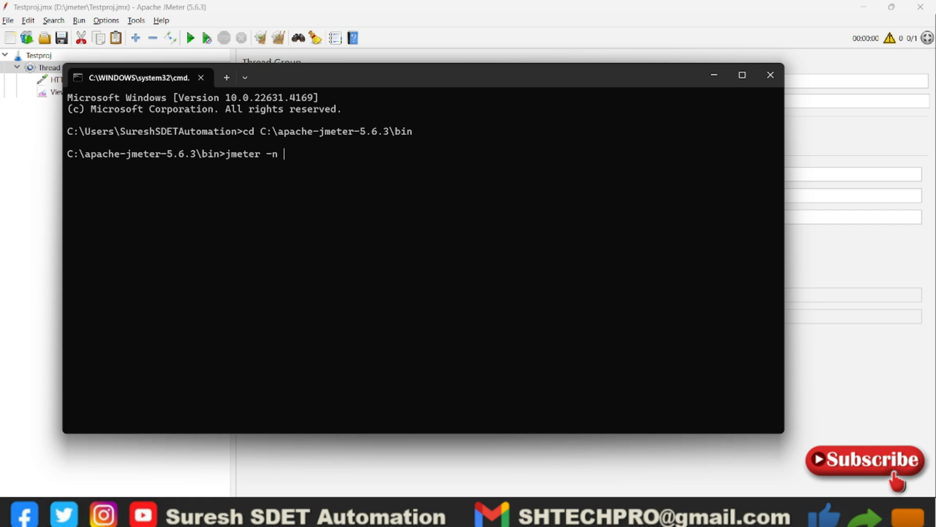
{"action": "type", "text": "-"}
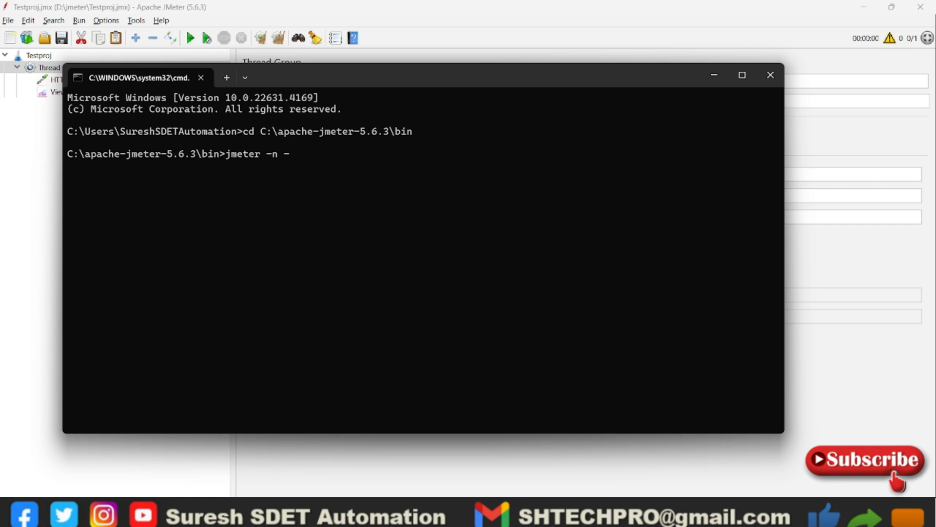
{"action": "type", "text": "t"}
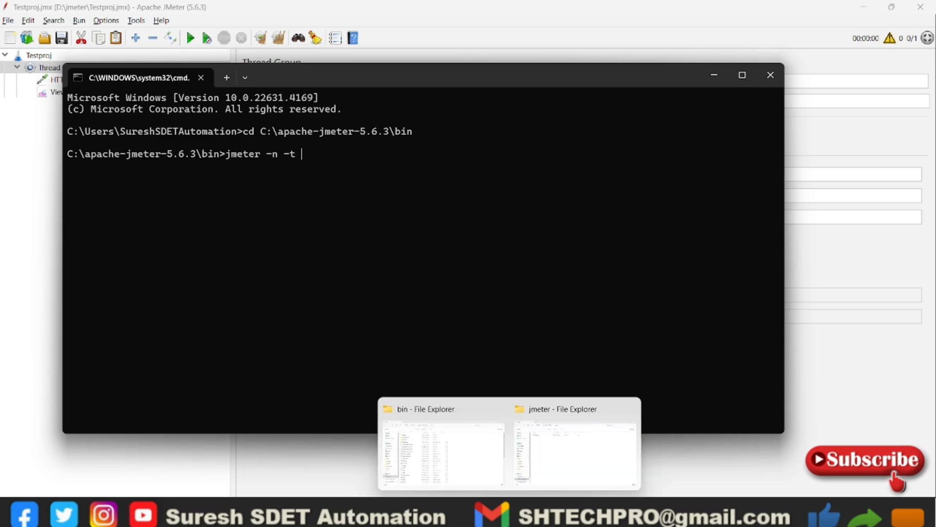
{"action": "left_click", "coordinate": [573, 448]}
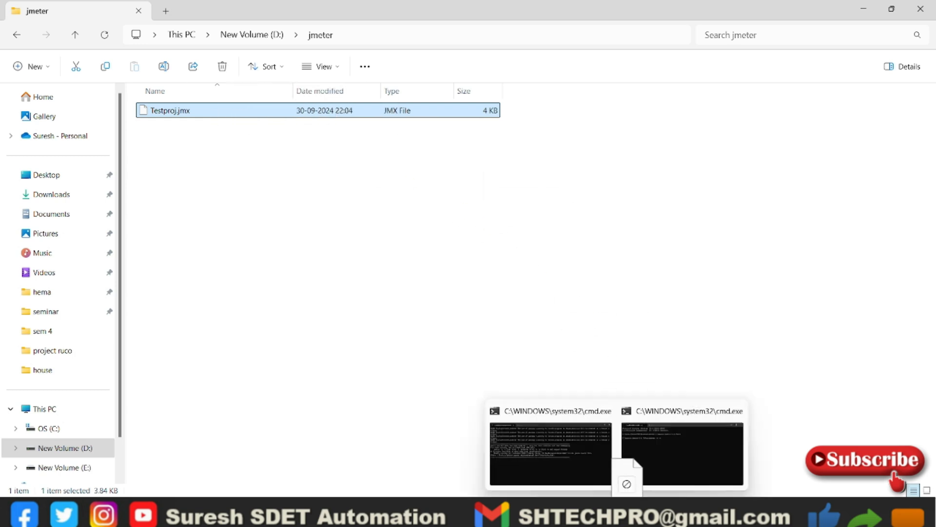
{"action": "left_click", "coordinate": [550, 453]}
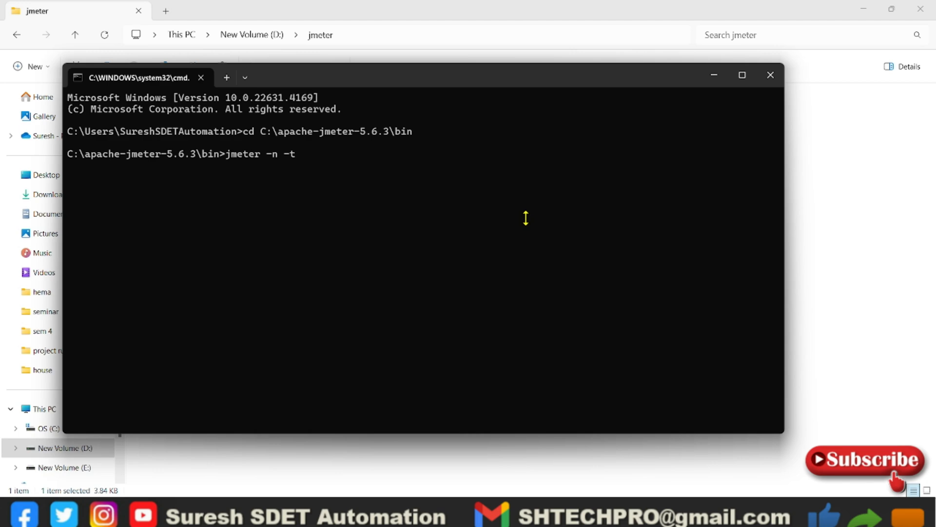
- Complete the command with D:\jmeter\Testproj.jmx and '-l D:\jmeter\log.csv'
{"action": "type", "text": "D:\\jmeter\\Testproj.jmx"}
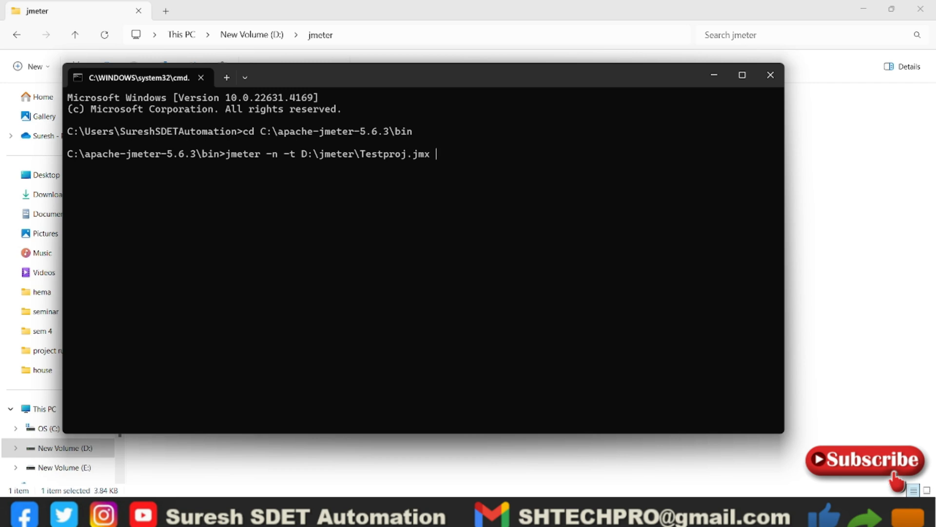
{"action": "type", "text": "-l"}
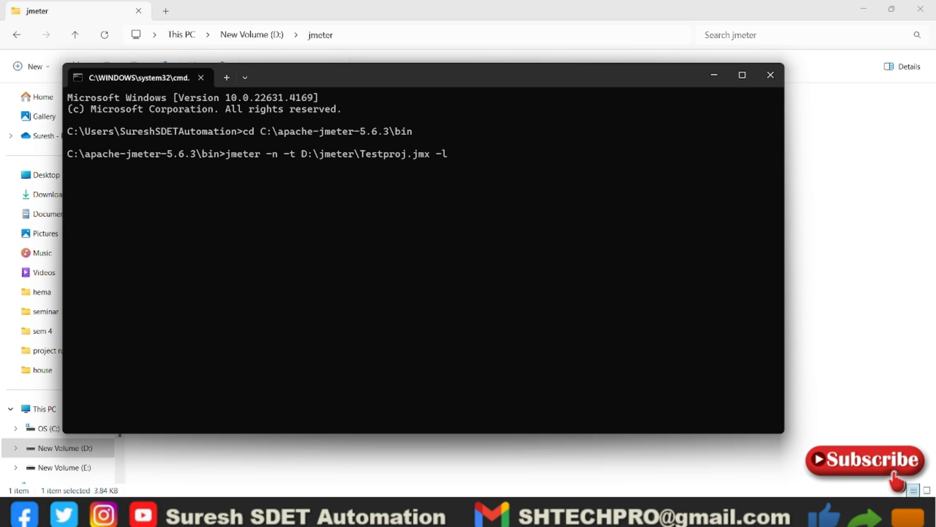
{"action": "type", "text": "D:\\jmeter\\"}
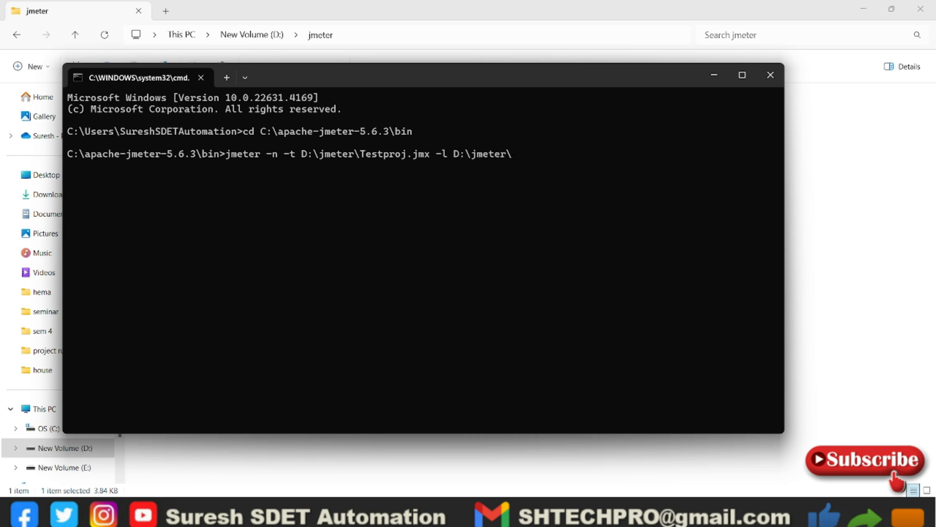
{"action": "type", "text": "log."}
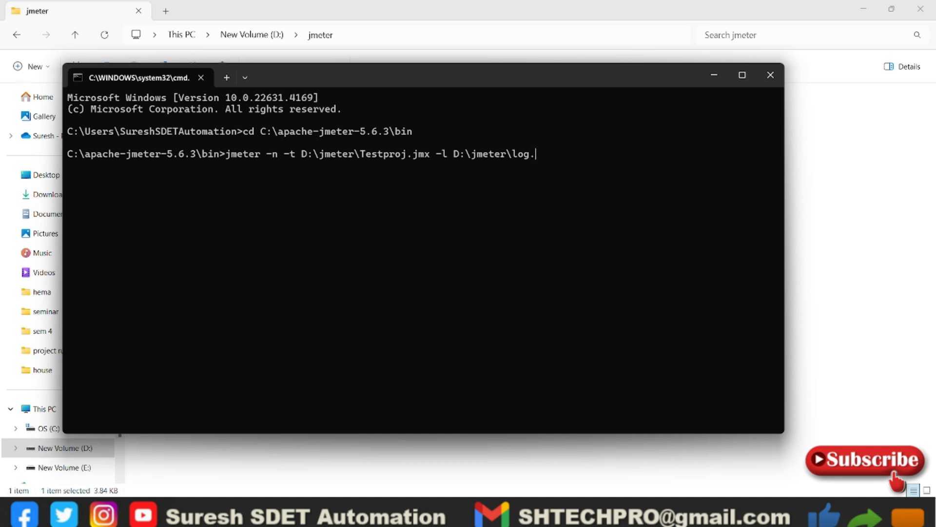
{"action": "type", "text": "csv"}
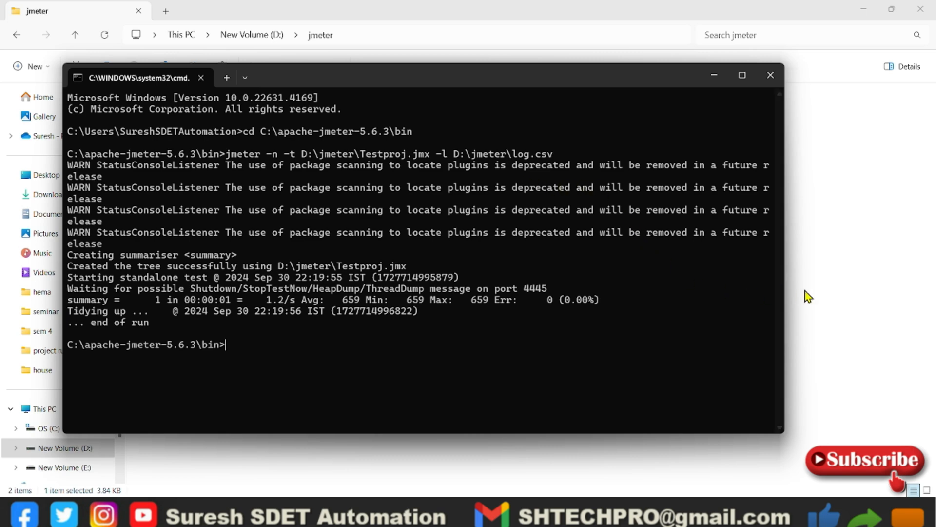
{"action": "mouse_move", "coordinate": [834, 289]}
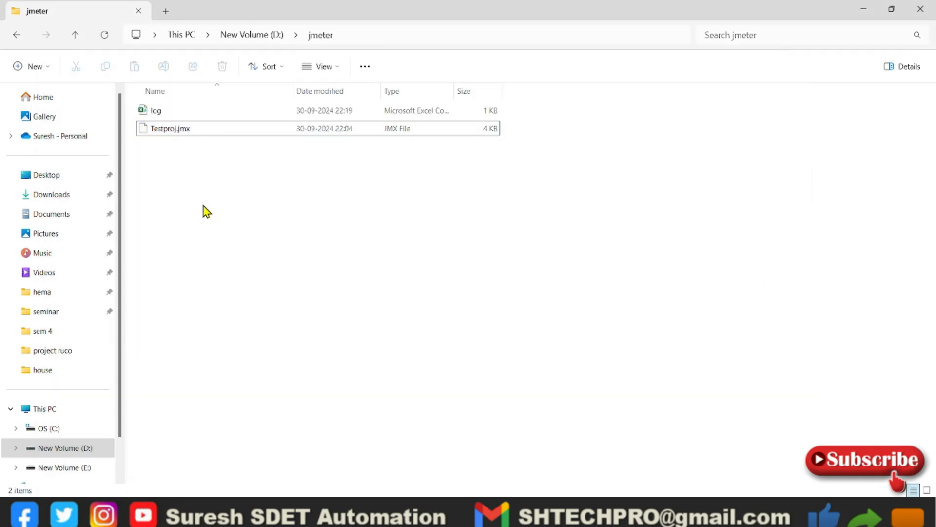
- Open log.csv from File Explorer in Excel
{"action": "left_click", "coordinate": [156, 110]}
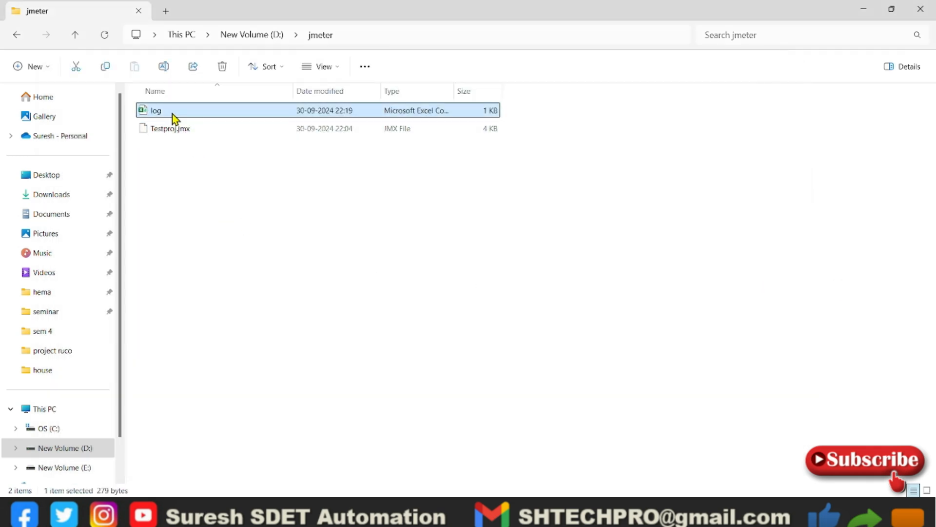
{"action": "double_click", "coordinate": [156, 110]}
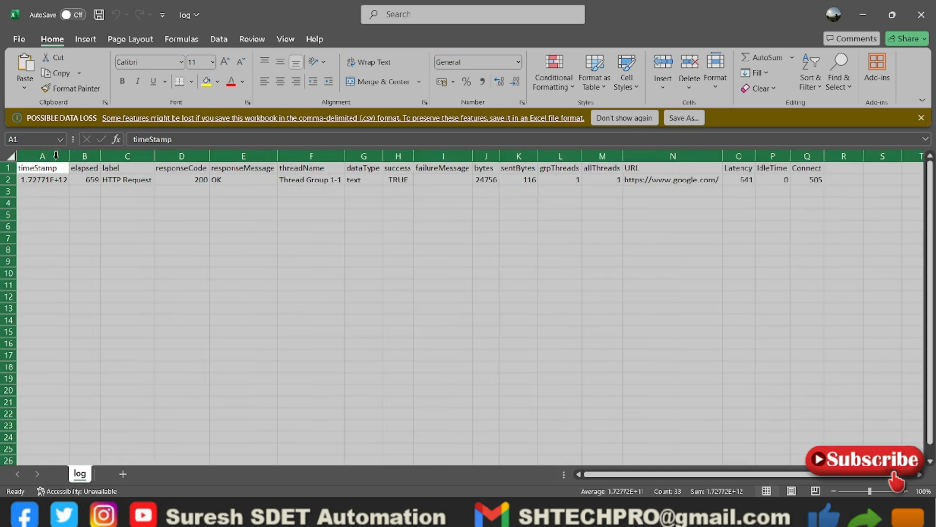
{"action": "left_click", "coordinate": [181, 261]}
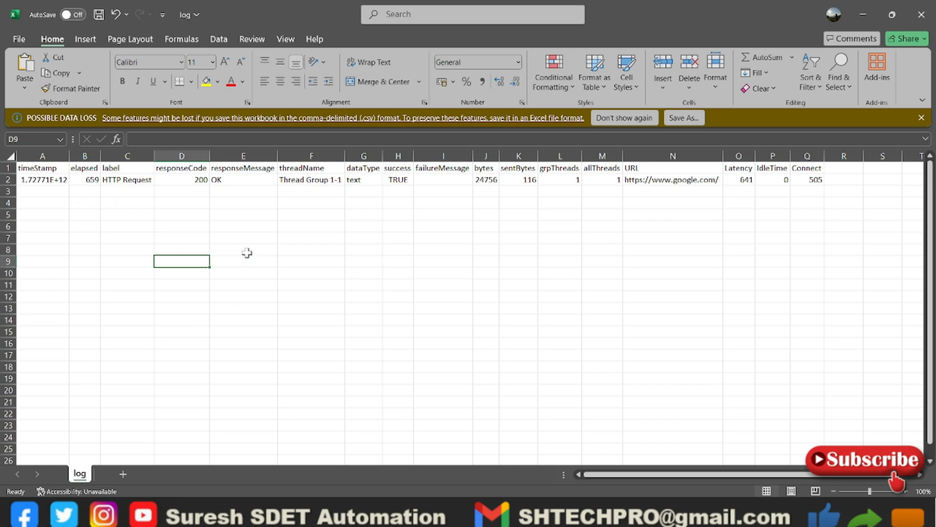
{"action": "mouse_move", "coordinate": [648, 168]}
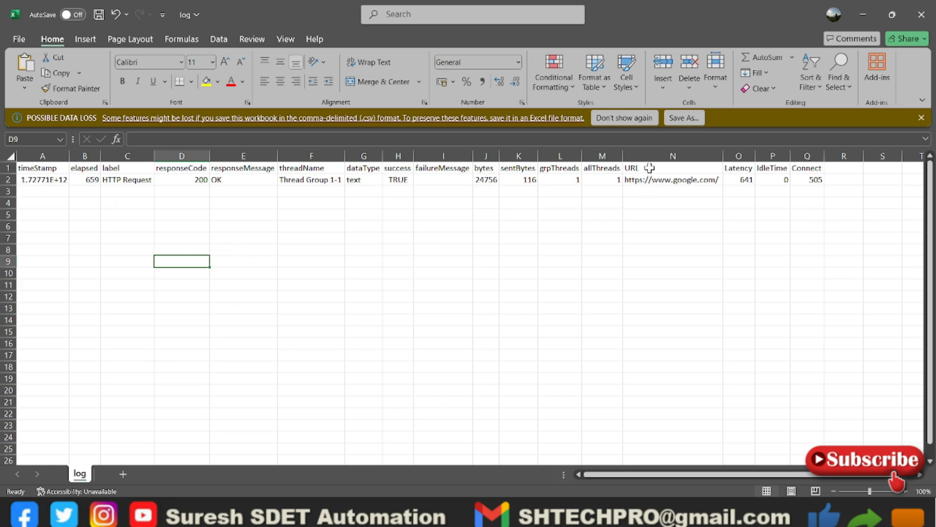
{"action": "mouse_move", "coordinate": [650, 180]}
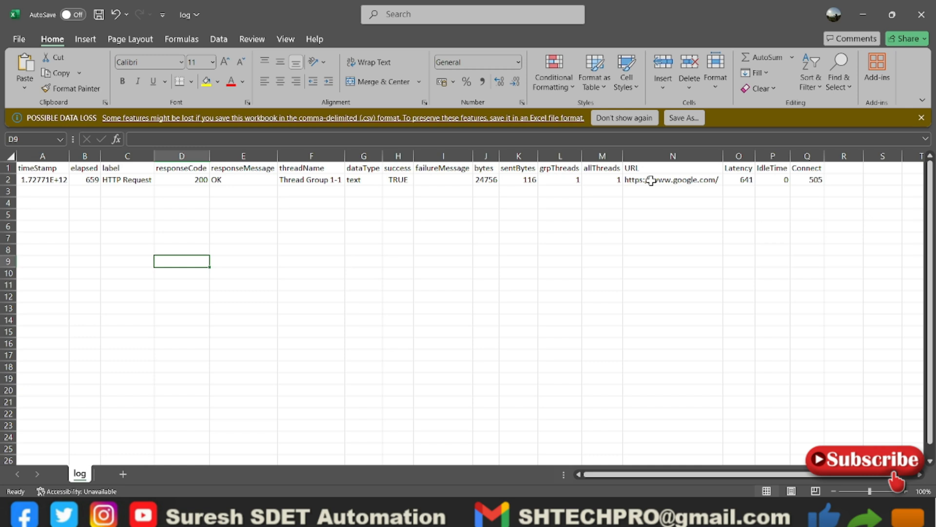
{"action": "left_click", "coordinate": [672, 180]}
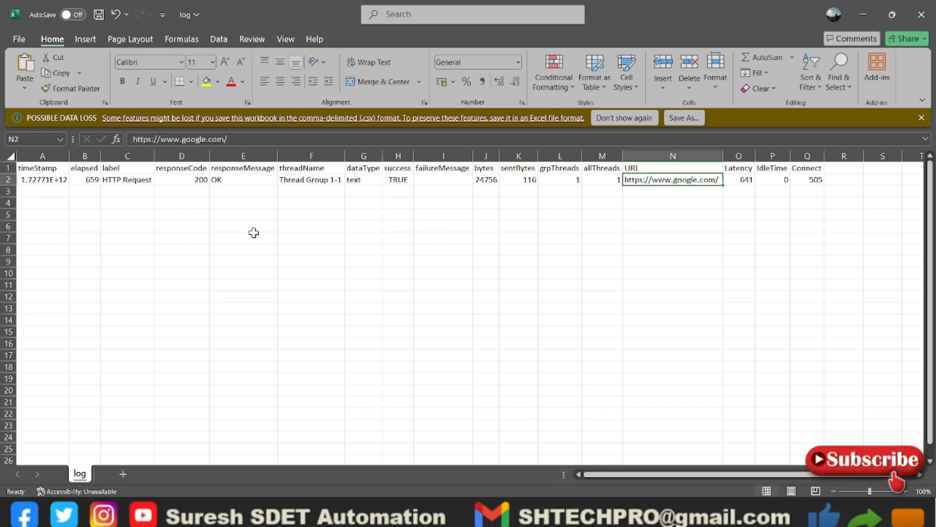
{"action": "left_click", "coordinate": [181, 179]}
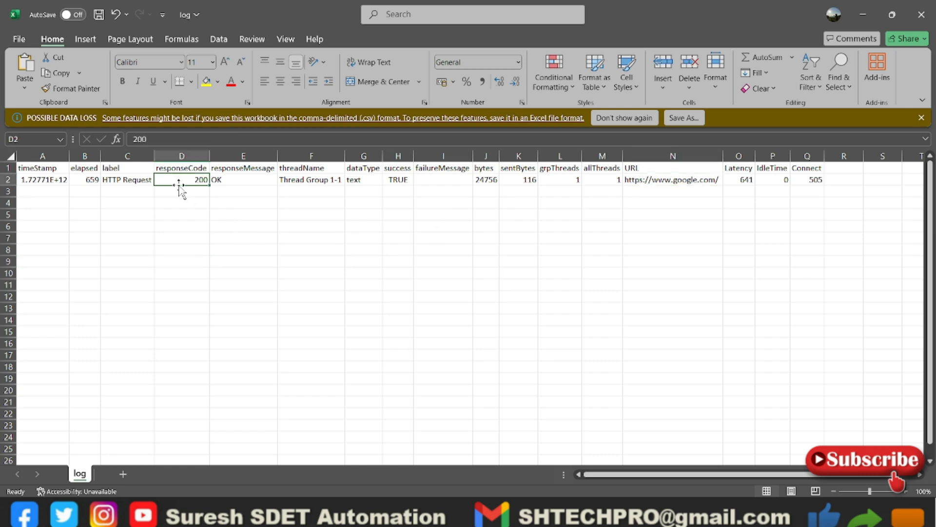
{"action": "mouse_move", "coordinate": [162, 219]}
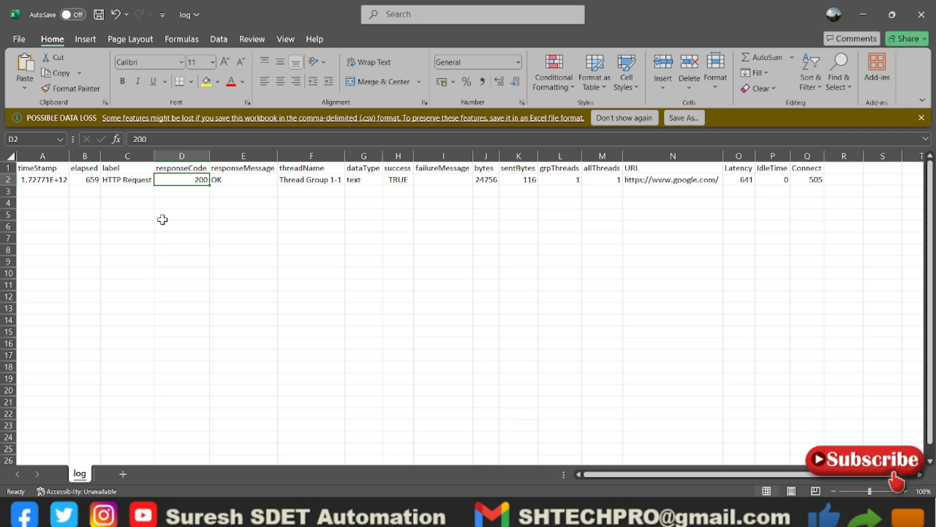
{"action": "left_click", "coordinate": [310, 180]}
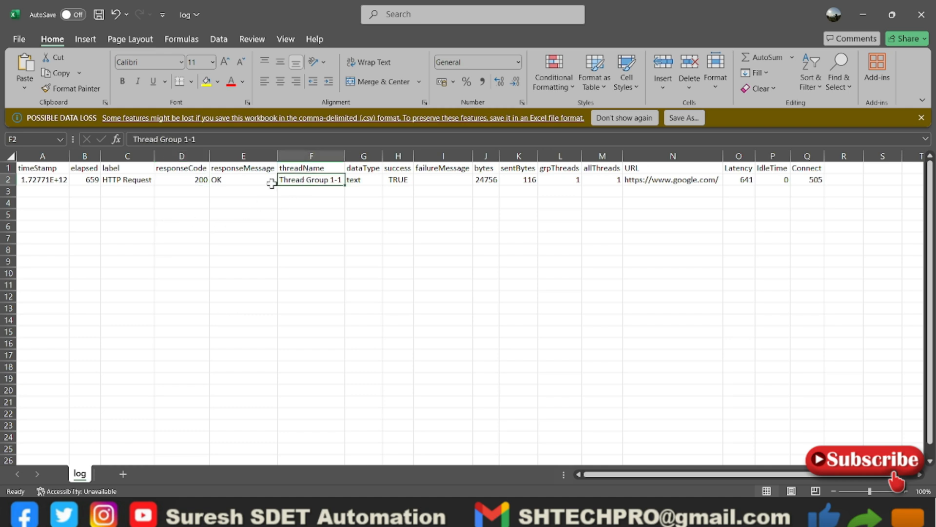
{"action": "left_click", "coordinate": [242, 179]}
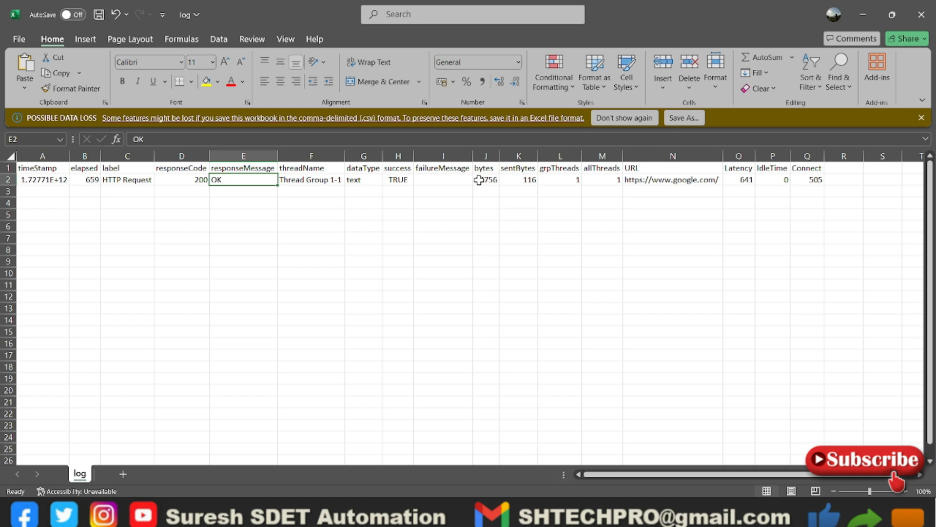
{"action": "left_click", "coordinate": [485, 180]}
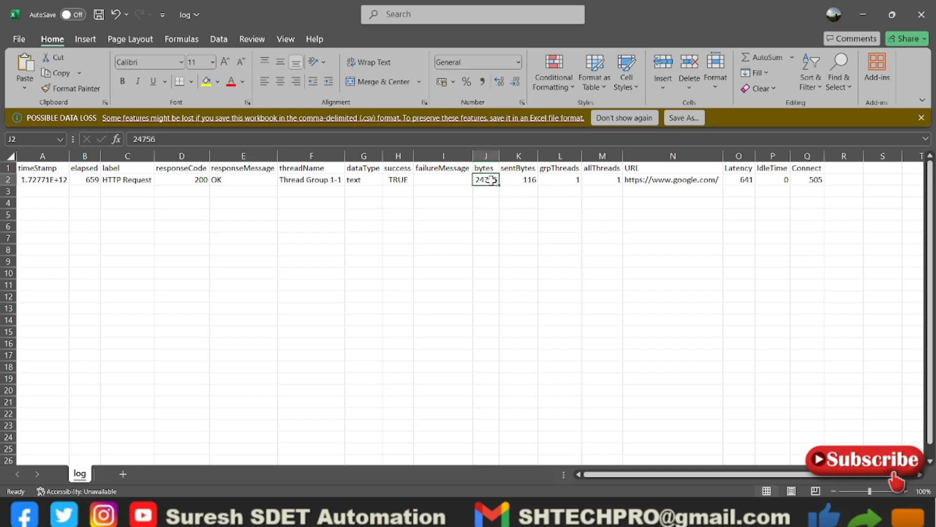
{"action": "left_click", "coordinate": [739, 180]}
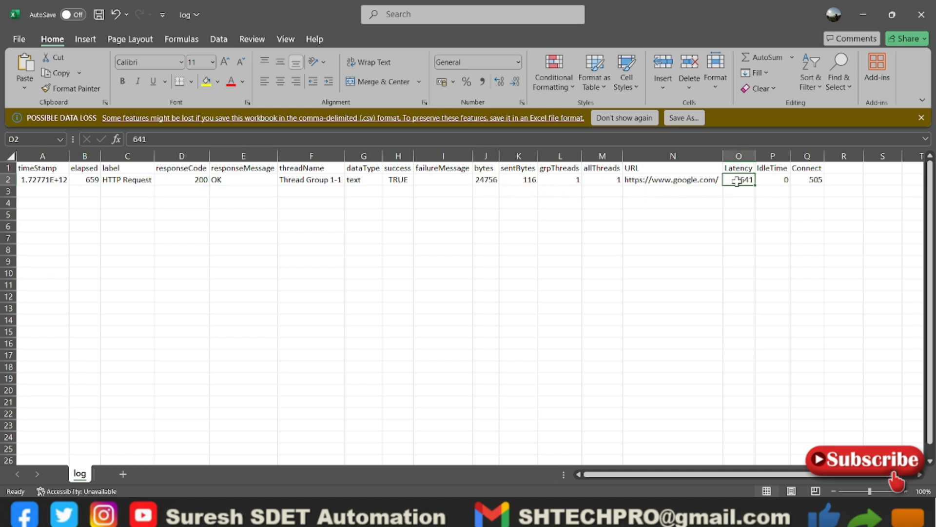
{"action": "left_click", "coordinate": [808, 179]}
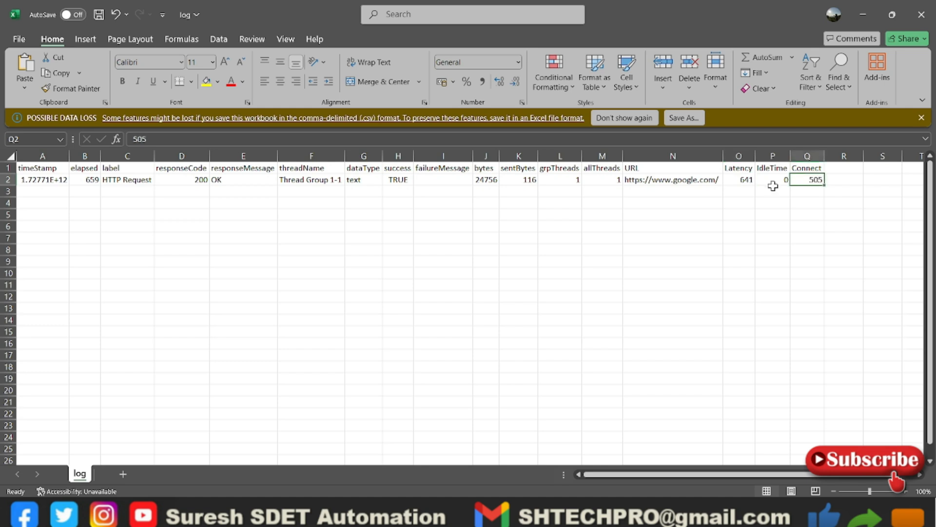
{"action": "mouse_move", "coordinate": [90, 182]}
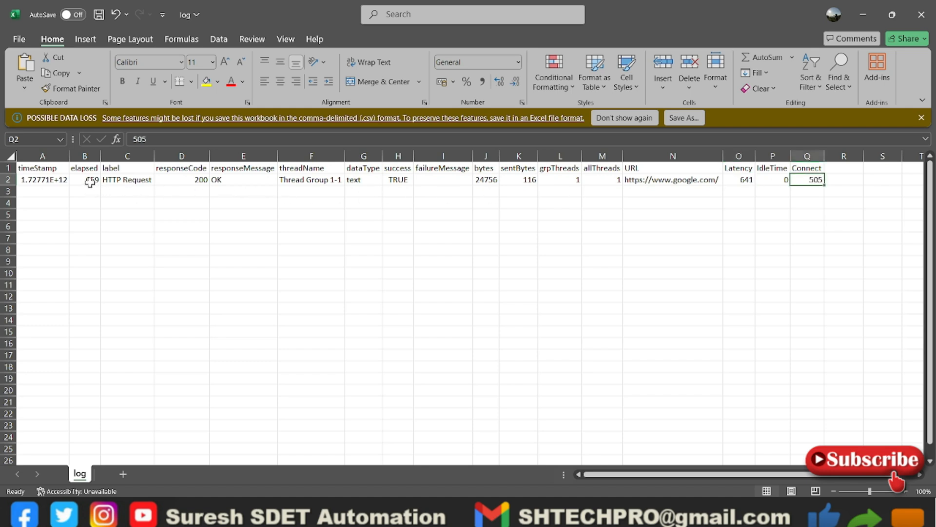
{"action": "mouse_move", "coordinate": [466, 190]}
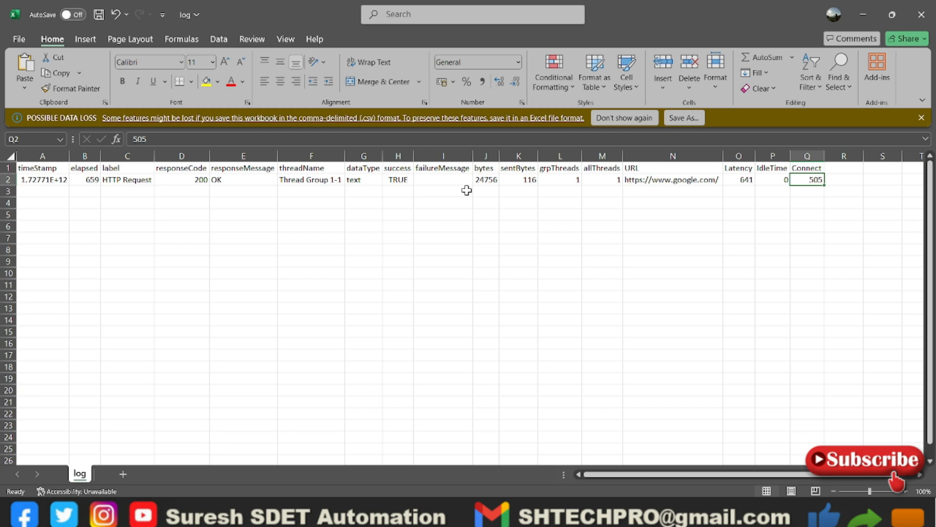
{"action": "mouse_move", "coordinate": [470, 273]}
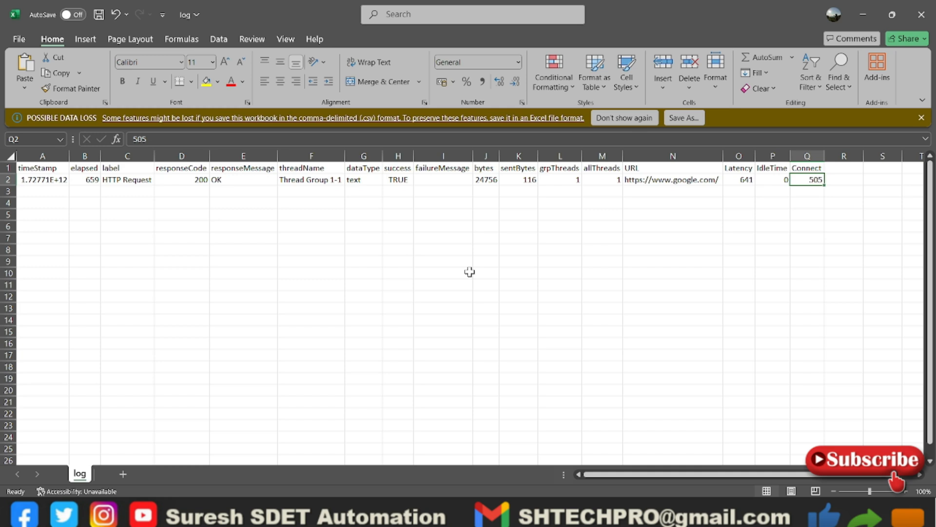
{"action": "mouse_move", "coordinate": [594, 295]}
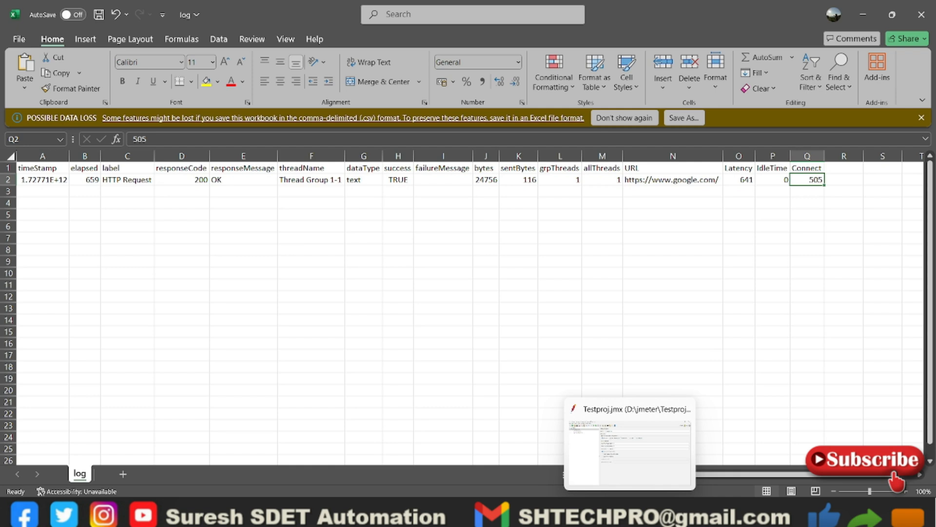
- Add a Summary Report listener to Thread Group and browse to load log.csv
{"action": "left_click", "coordinate": [629, 445]}
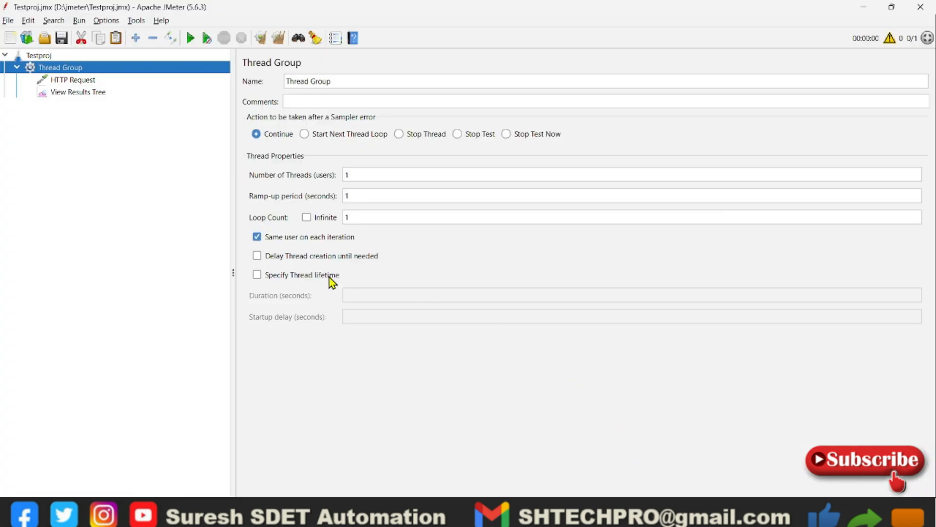
{"action": "mouse_move", "coordinate": [74, 72]}
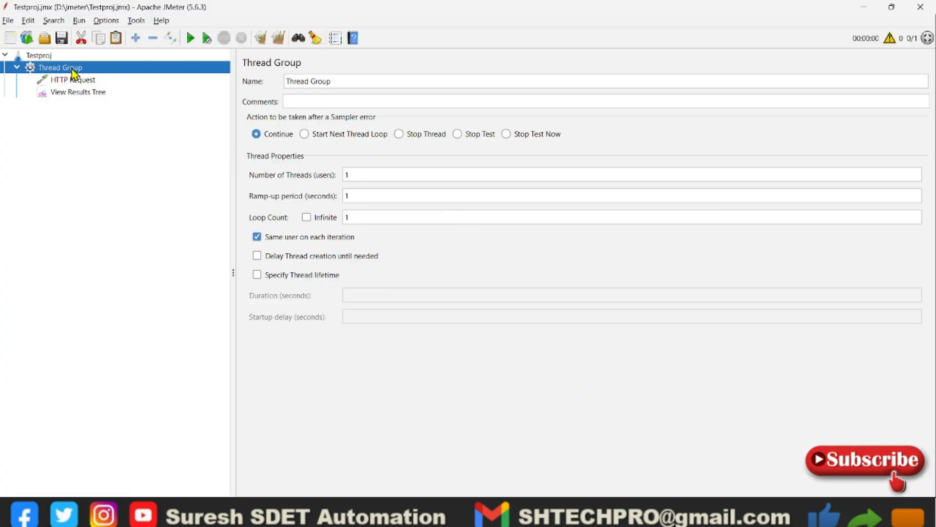
{"action": "right_click", "coordinate": [59, 67]}
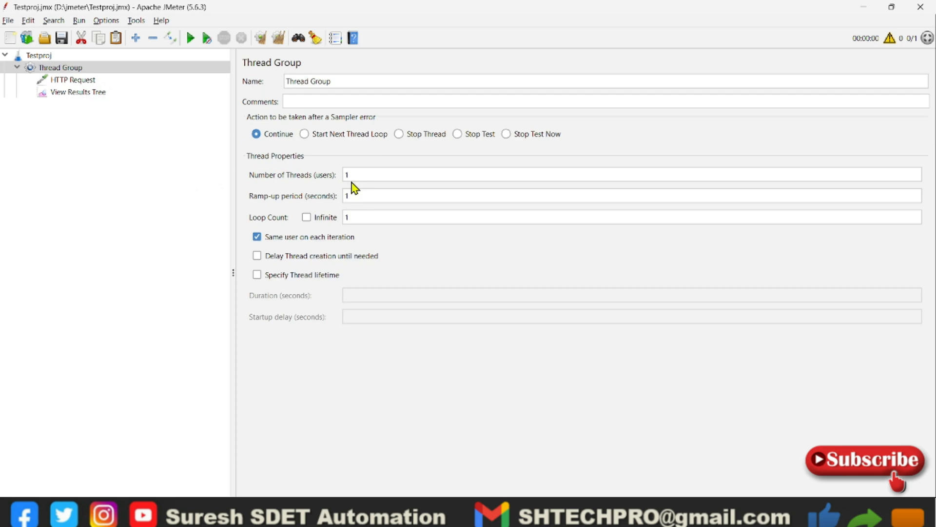
{"action": "left_click", "coordinate": [77, 104]}
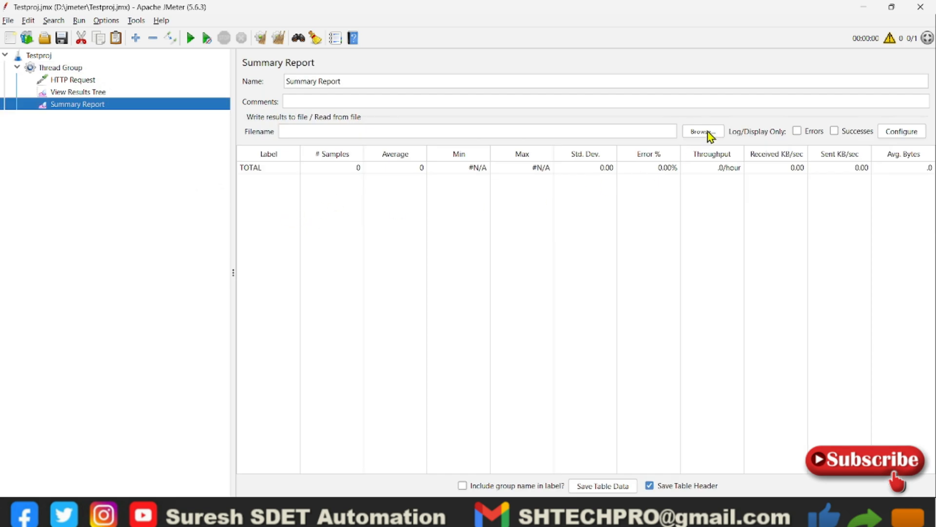
{"action": "left_click", "coordinate": [703, 131]}
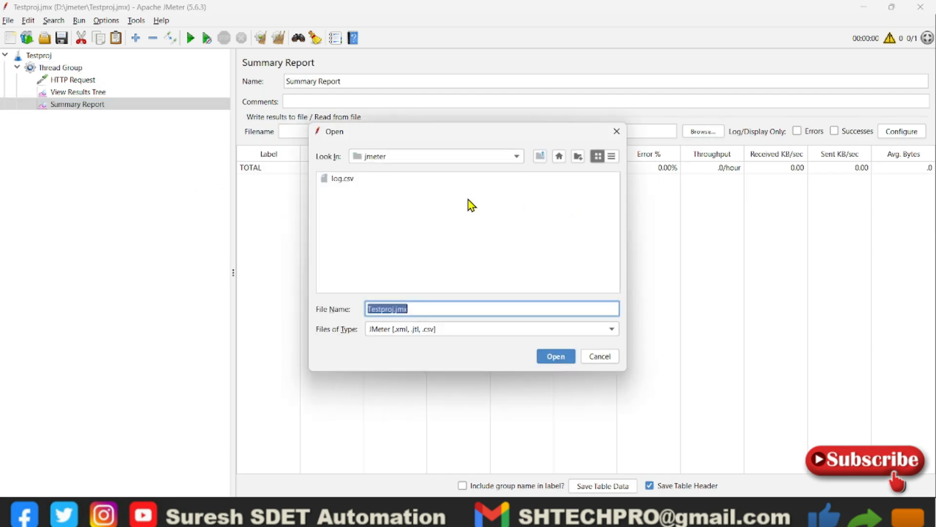
{"action": "left_click", "coordinate": [343, 178]}
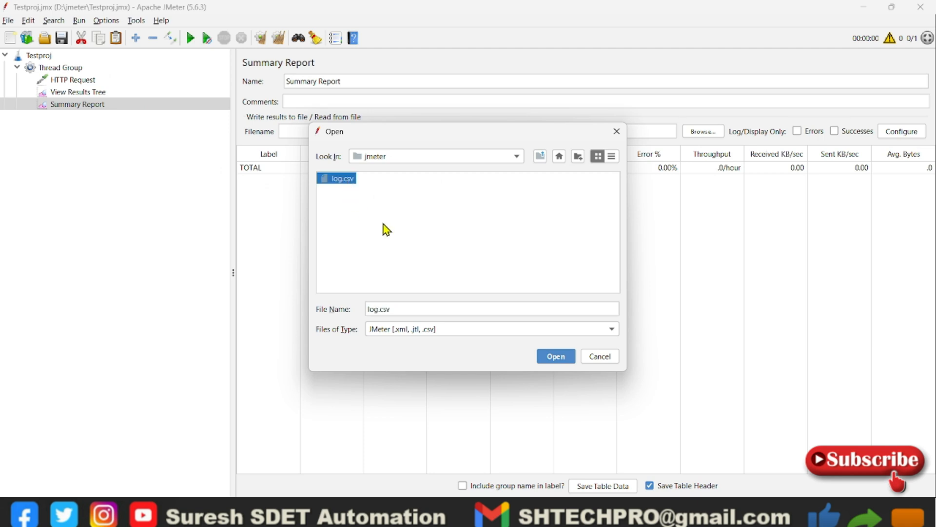
{"action": "left_click", "coordinate": [555, 356]}
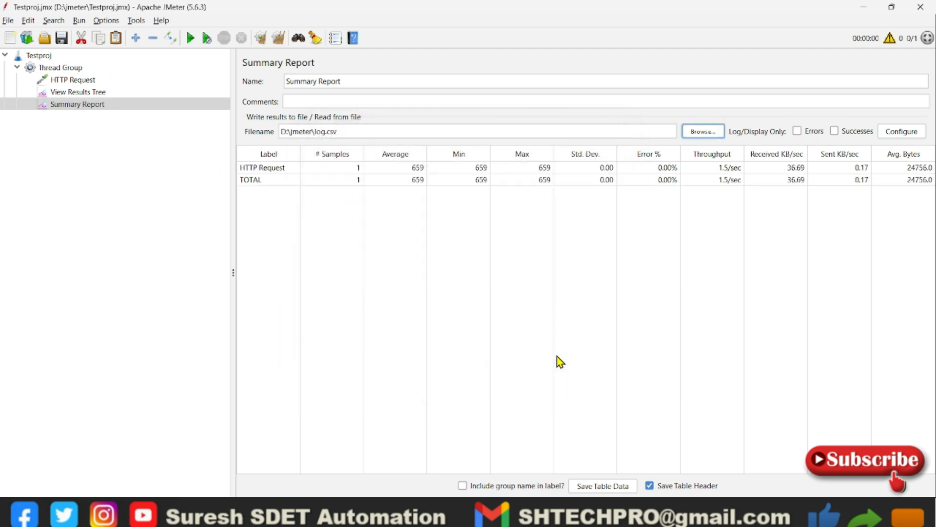
{"action": "mouse_move", "coordinate": [340, 221]}
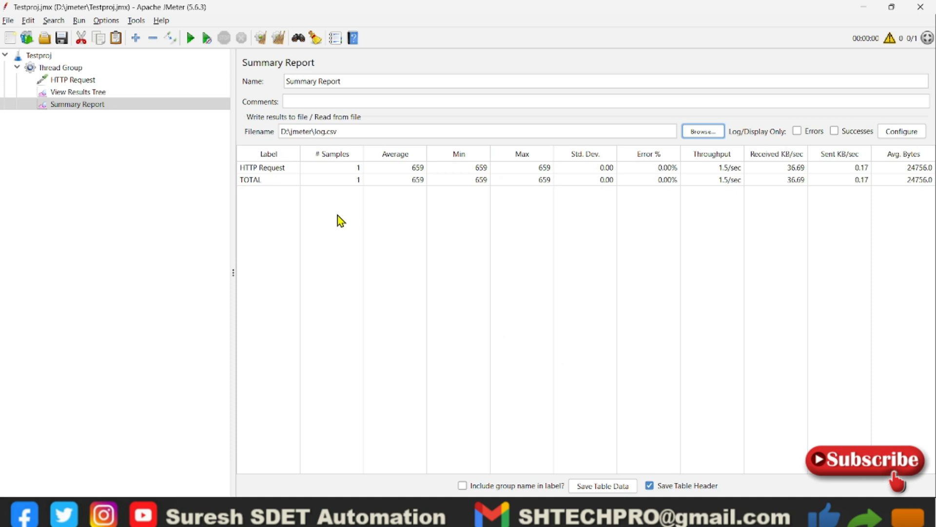
{"action": "mouse_move", "coordinate": [331, 206]}
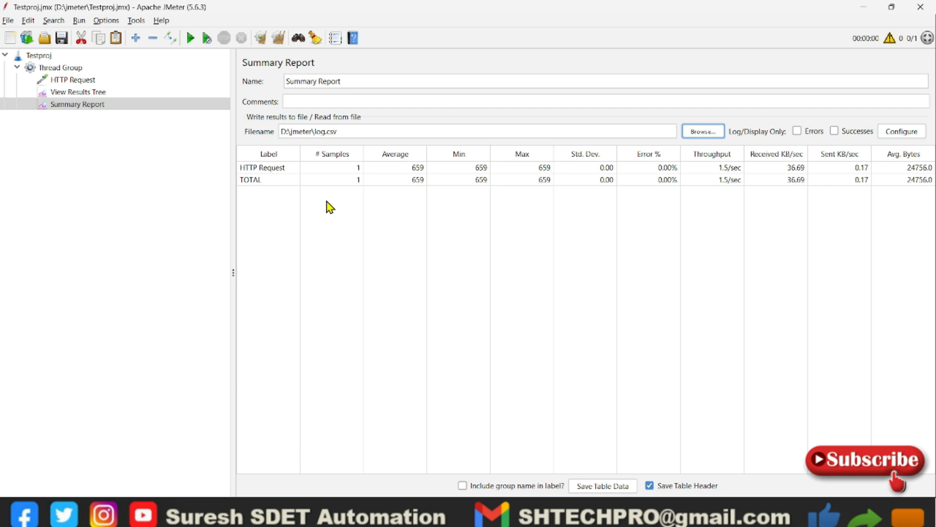
{"action": "mouse_move", "coordinate": [335, 210]}
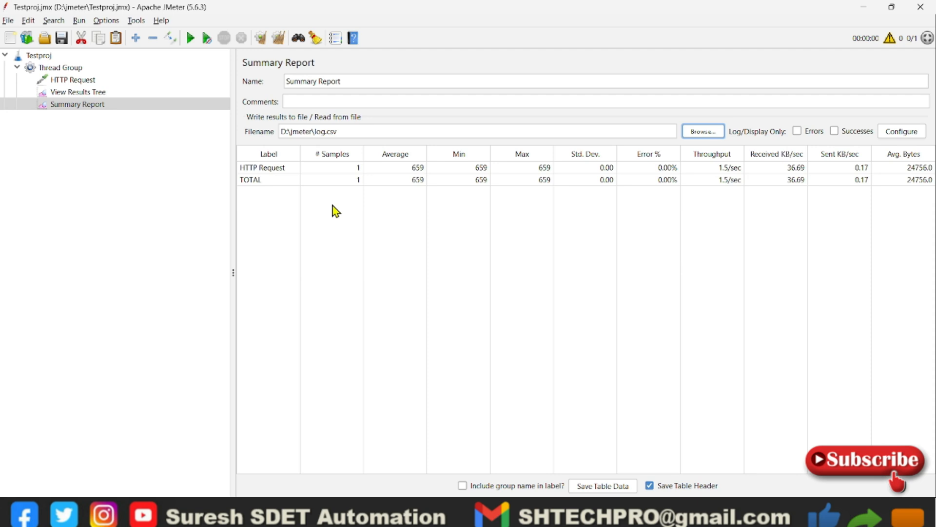
{"action": "mouse_move", "coordinate": [575, 384]}
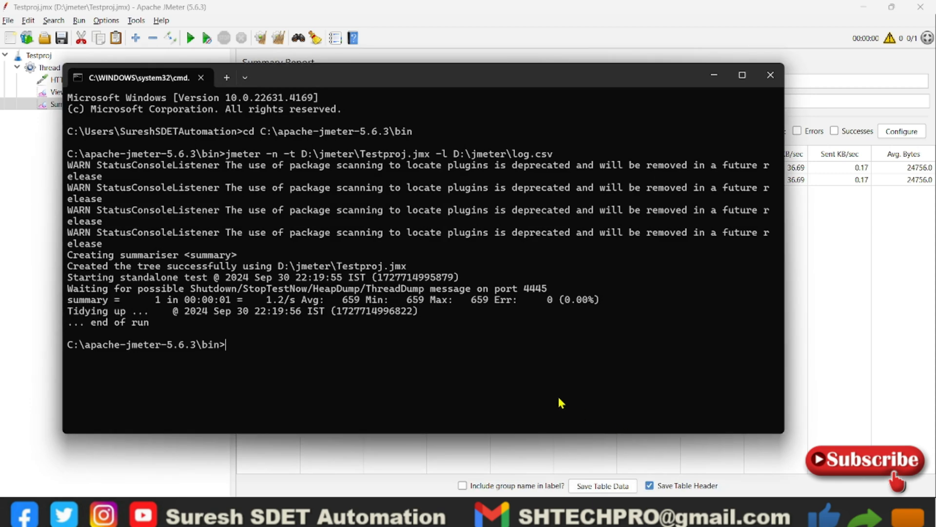
{"action": "mouse_move", "coordinate": [464, 383]}
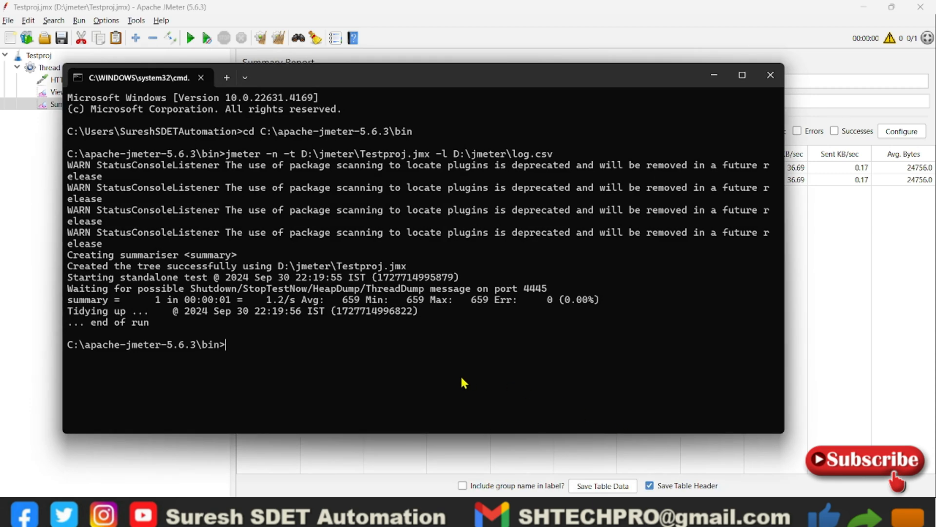
- Run 'jmeter -h' and scroll up through the usage help output
{"action": "type", "text": "jmeter"}
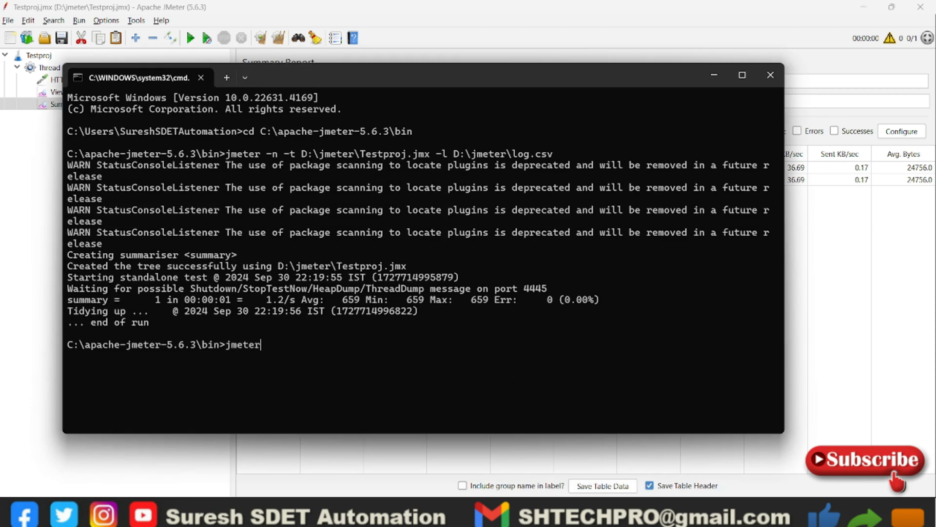
{"action": "type", "text": "-h"}
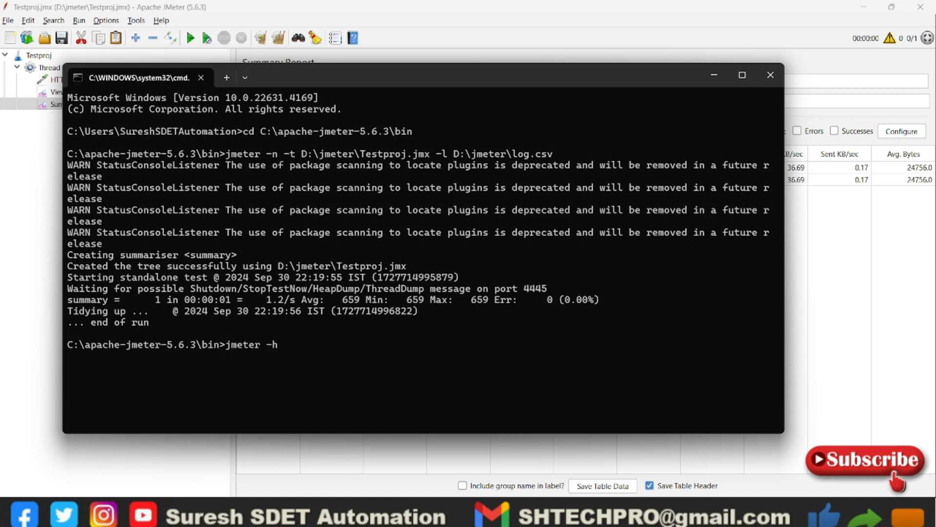
{"action": "key", "text": "Return"}
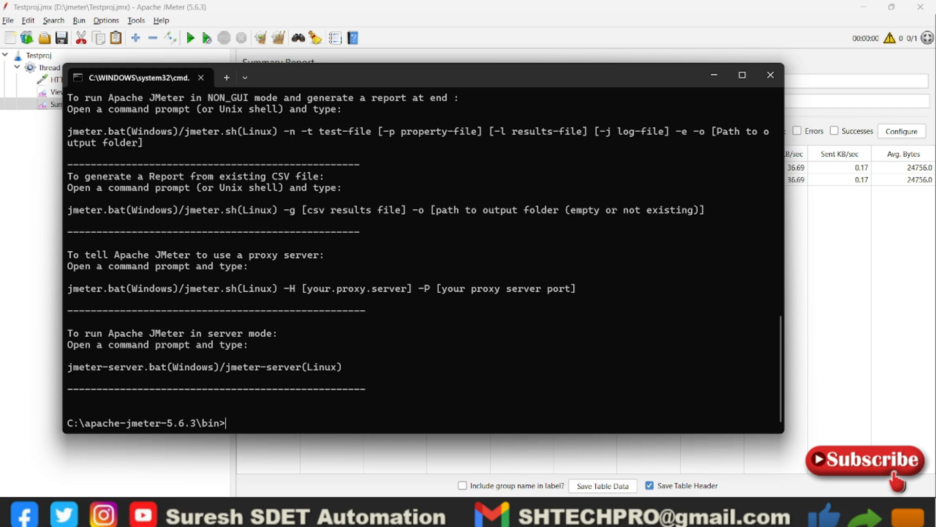
{"action": "mouse_move", "coordinate": [344, 339]}
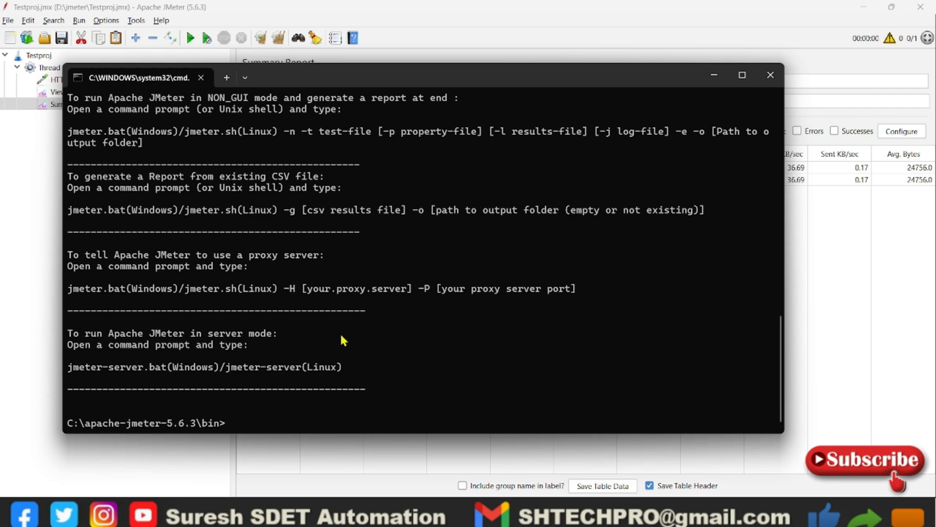
{"action": "mouse_move", "coordinate": [80, 340]}
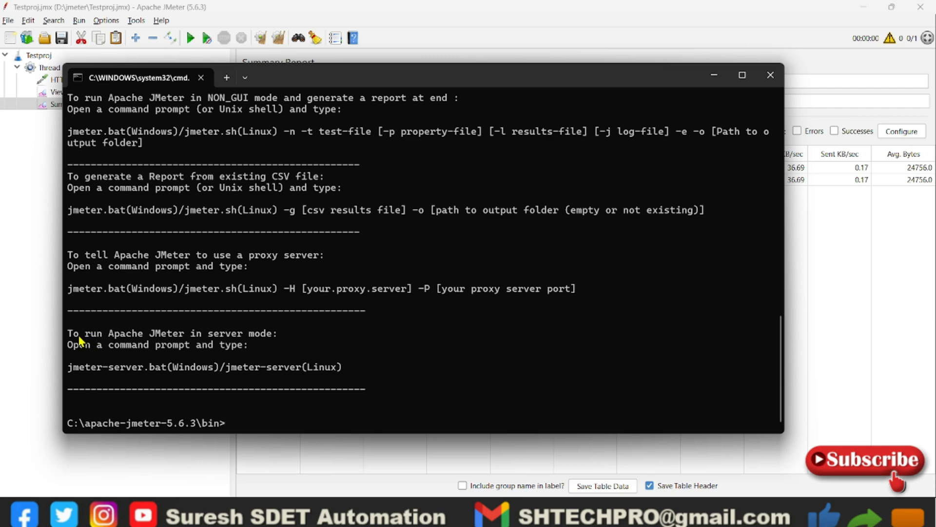
{"action": "mouse_move", "coordinate": [180, 339]}
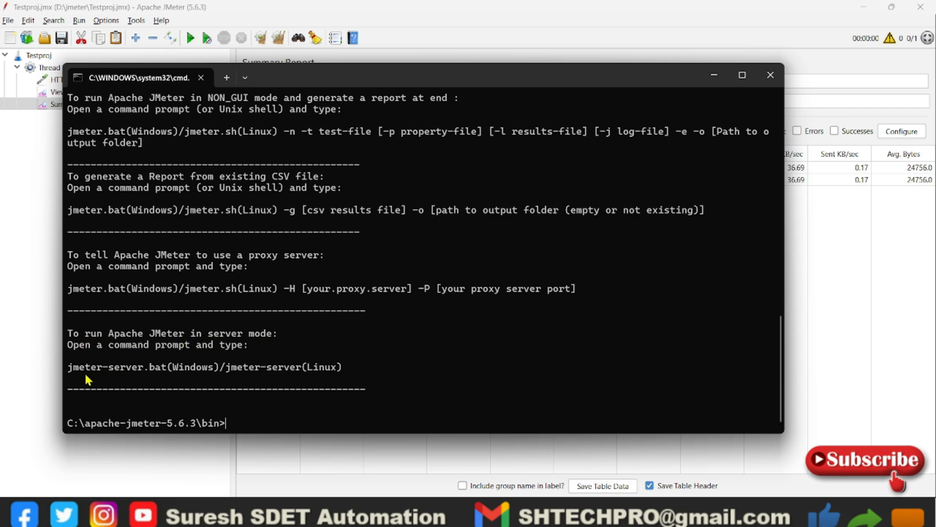
{"action": "mouse_move", "coordinate": [155, 301]}
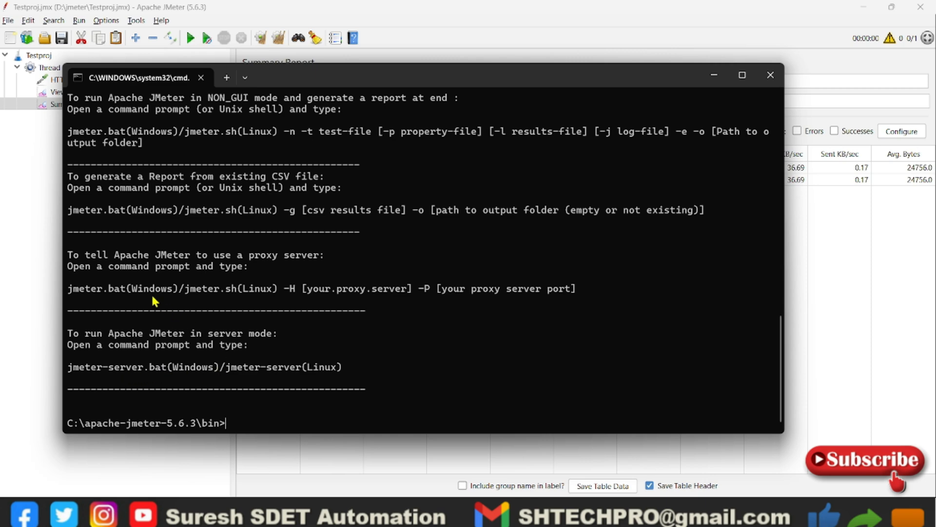
{"action": "mouse_move", "coordinate": [98, 281]}
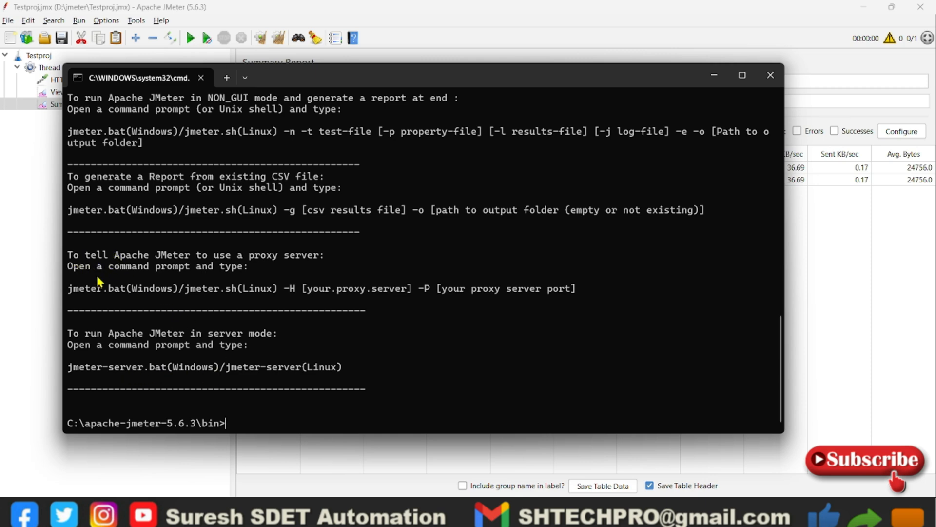
{"action": "mouse_move", "coordinate": [148, 264]}
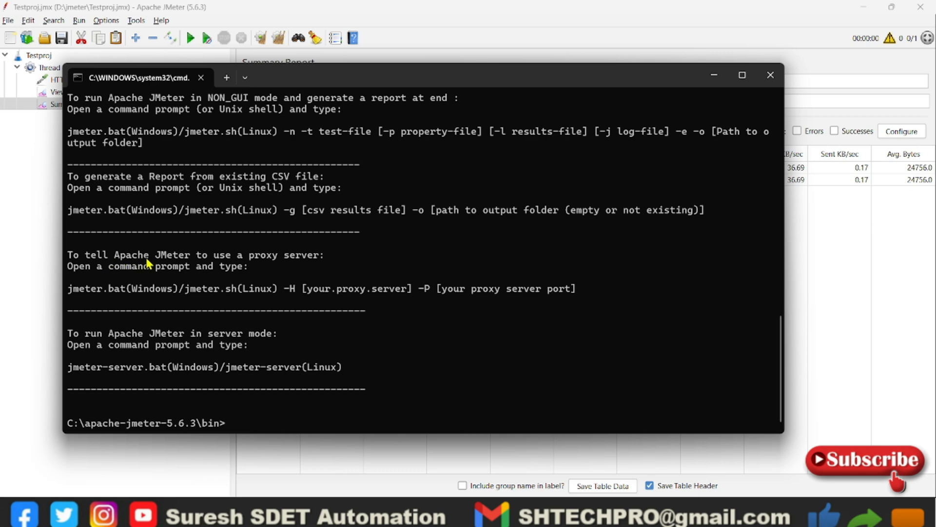
{"action": "mouse_move", "coordinate": [234, 292]}
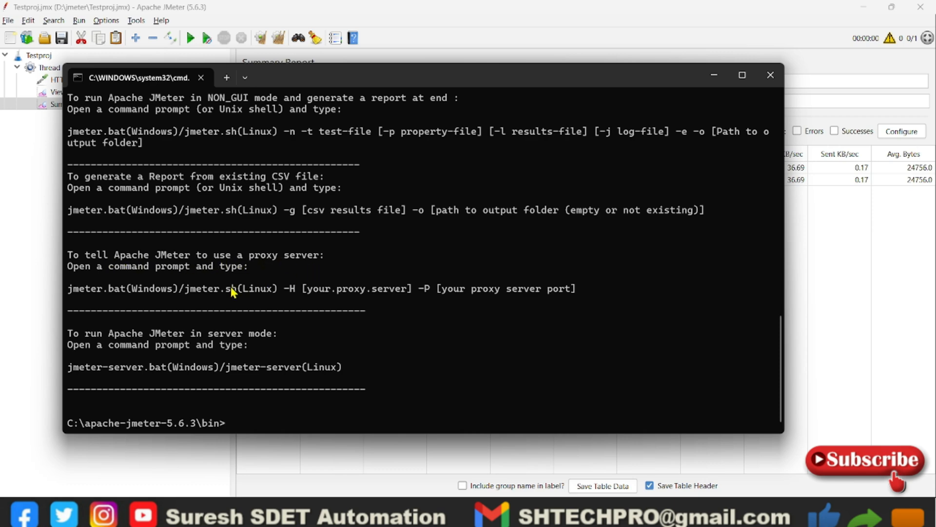
{"action": "mouse_move", "coordinate": [251, 185]}
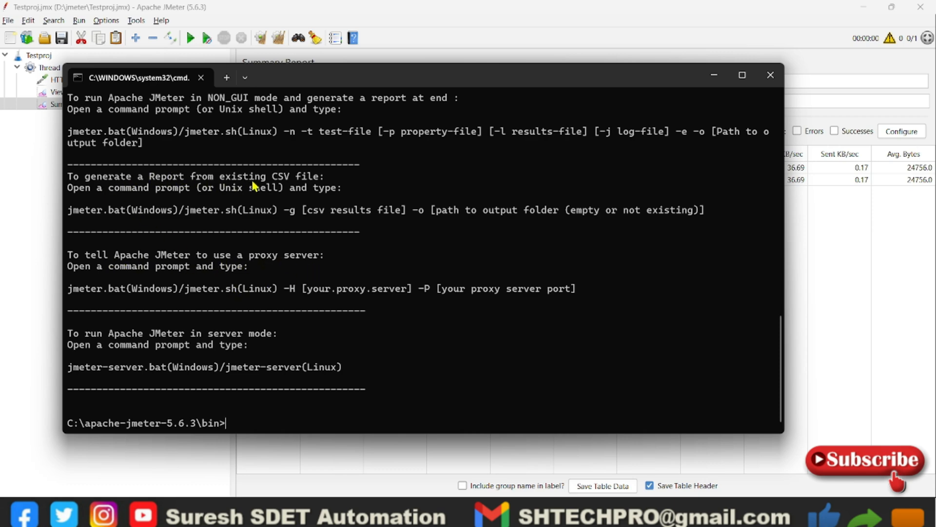
{"action": "scroll", "scroll_direction": "up", "scroll_amount": 3}
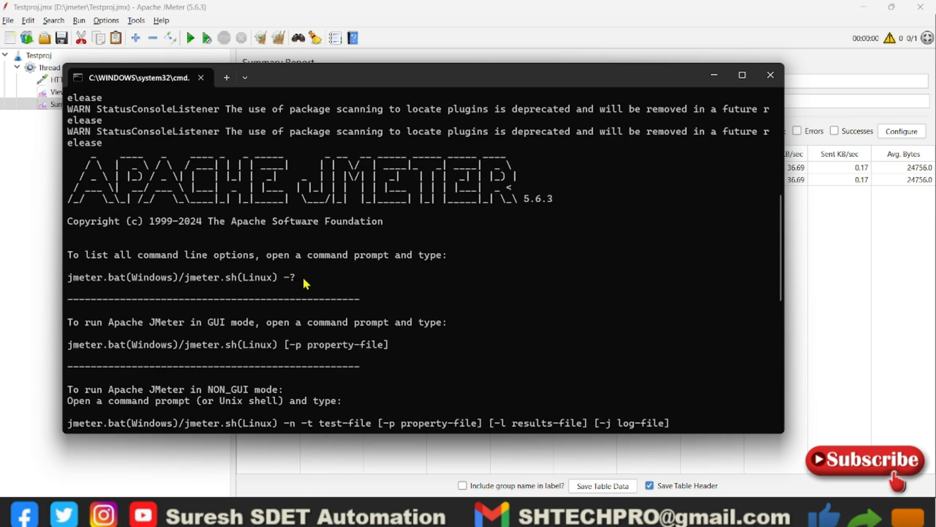
{"action": "mouse_move", "coordinate": [320, 286]}
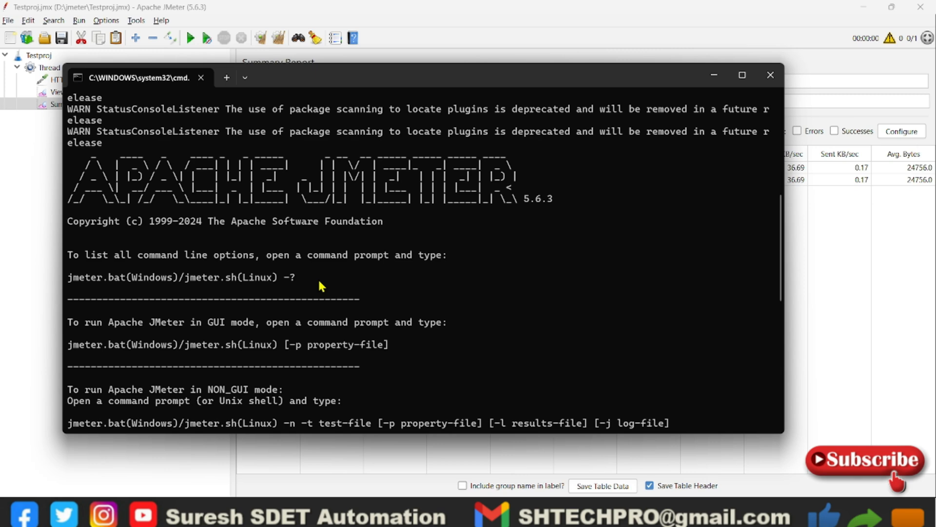